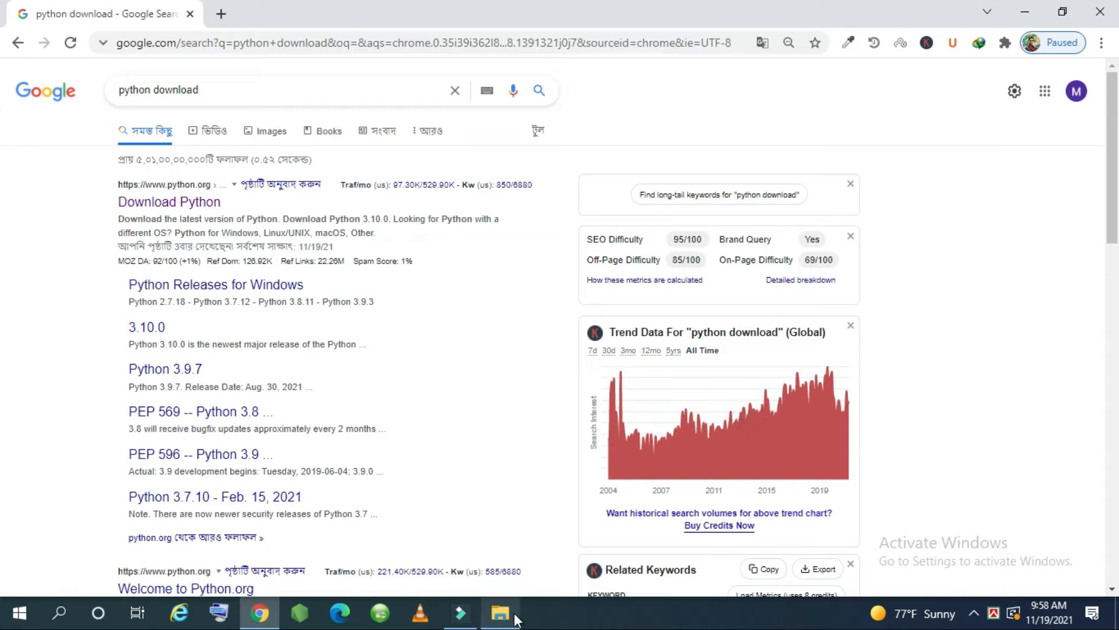
- Browse This PC in File Explorer to check the available drives
left_click(499, 613)
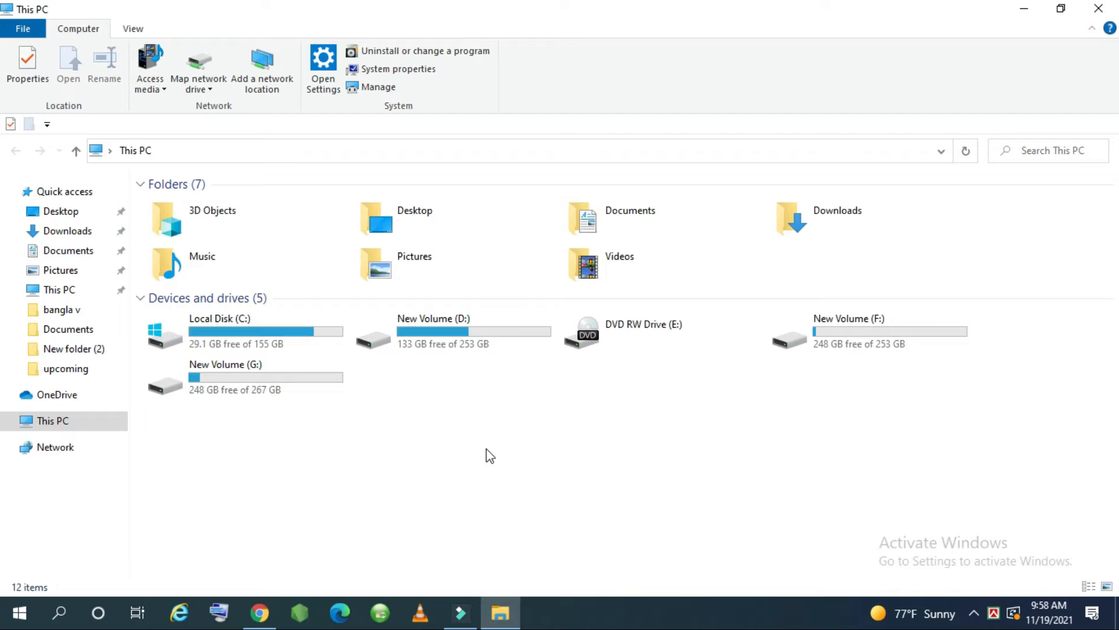
right_click(491, 454)
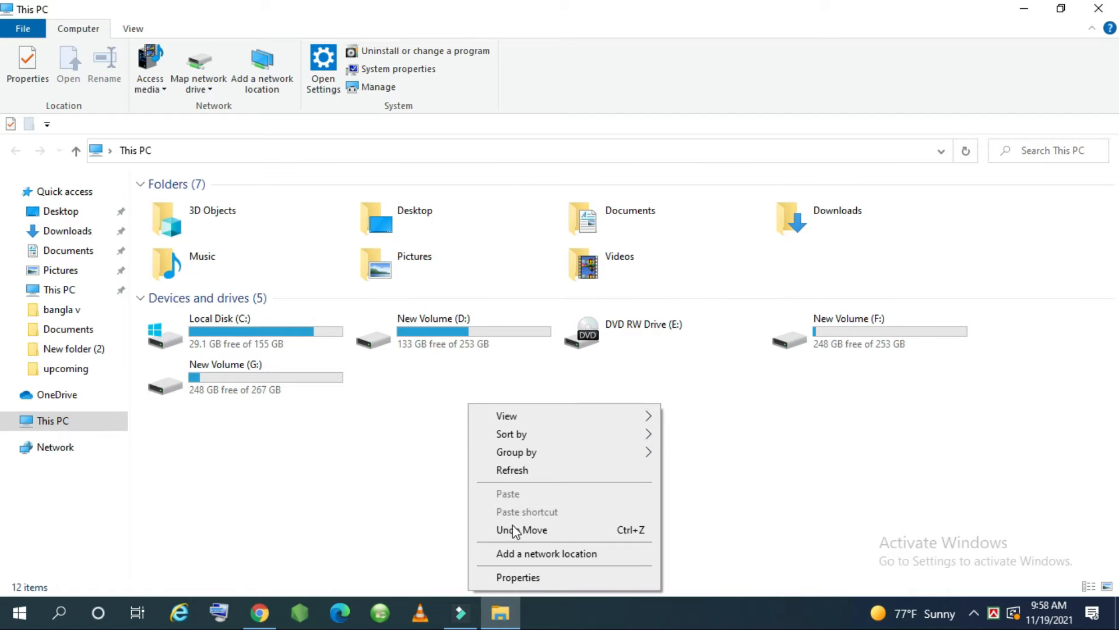
left_click(449, 332)
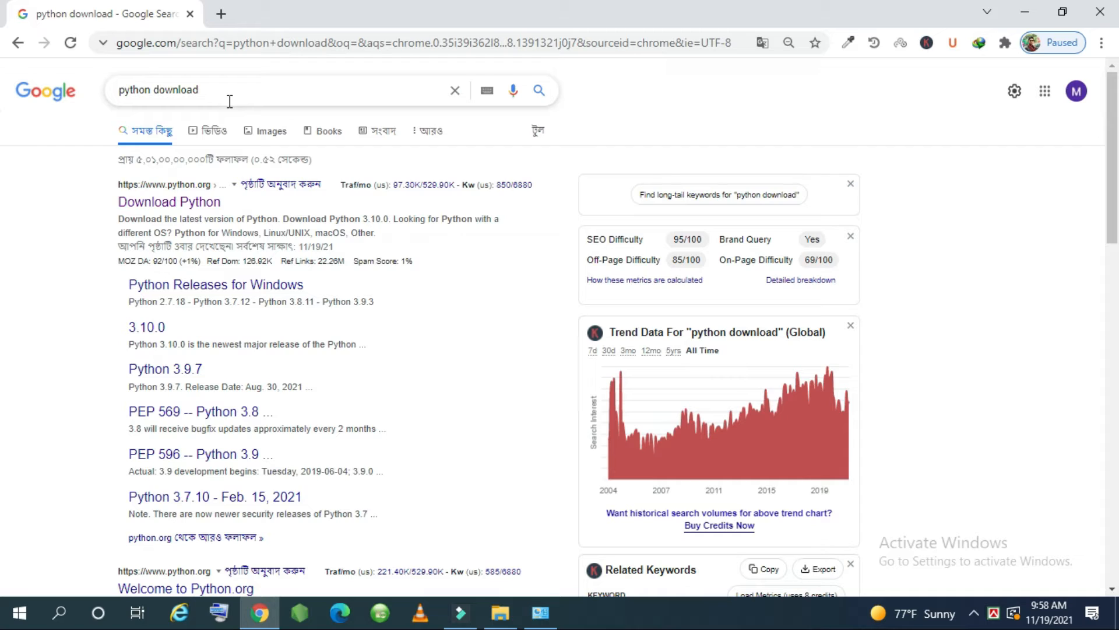
mouse_move(169, 201)
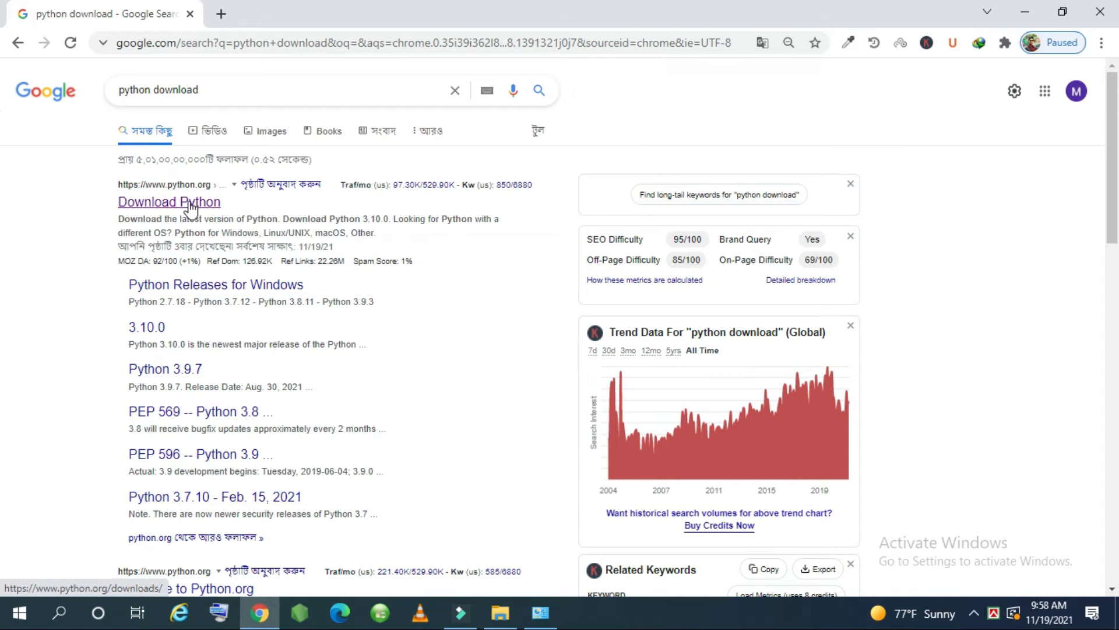
- Follow the python.org 'Download Python' result from the Google search
left_click(169, 201)
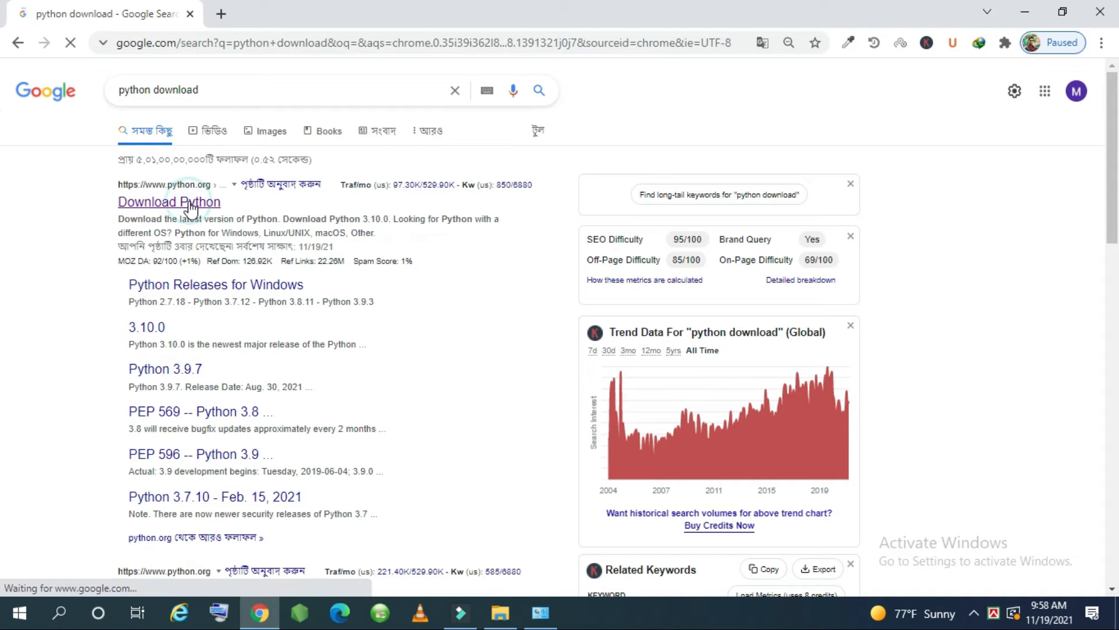
left_click(168, 201)
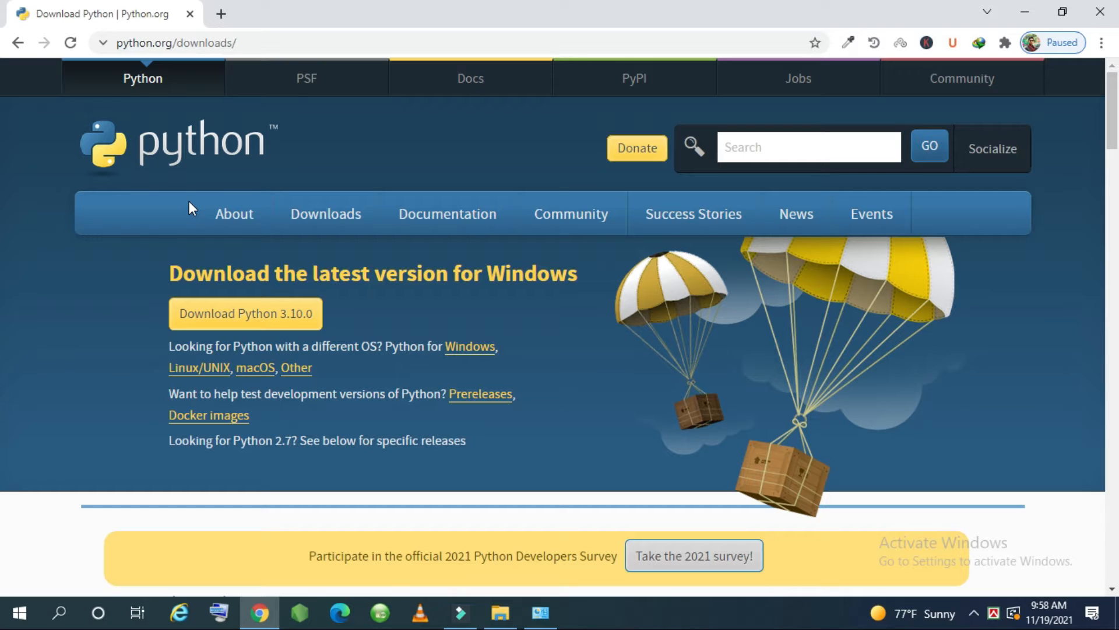
- Request the Python 3.10.0 Windows installer (python-3.10.0-amd64.exe) from the python.org downloads page
scroll("down", 3)
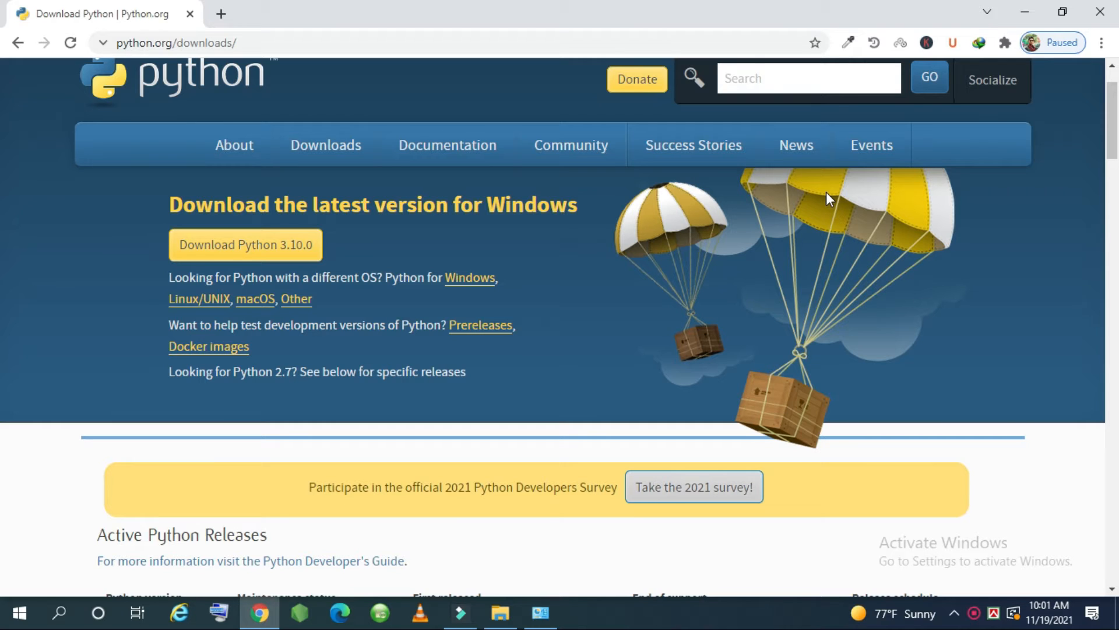
mouse_move(357, 107)
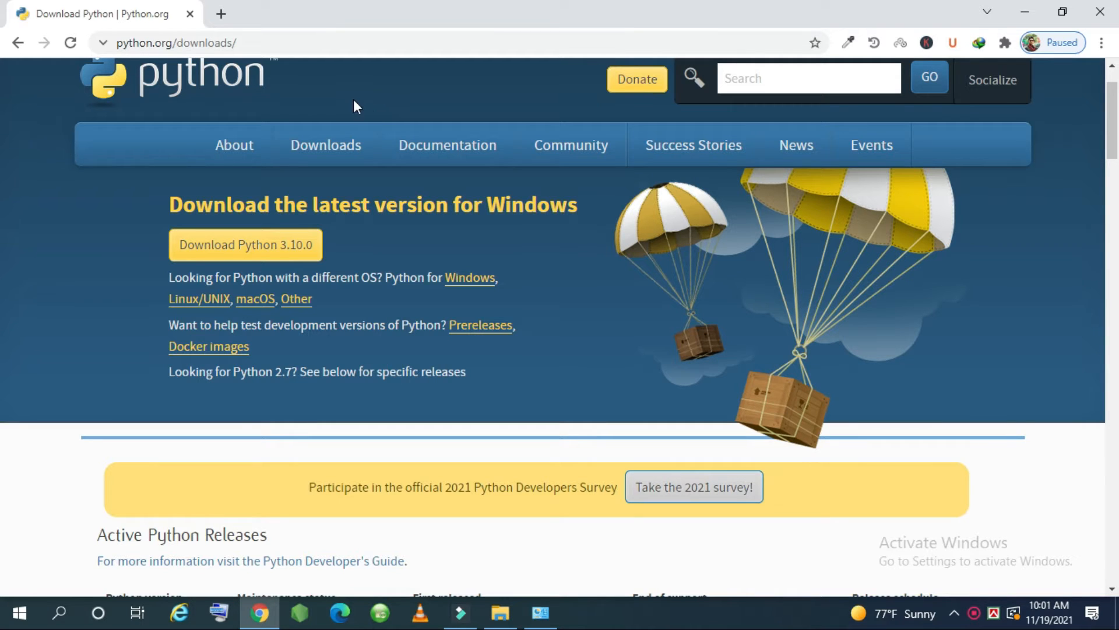
mouse_move(325, 145)
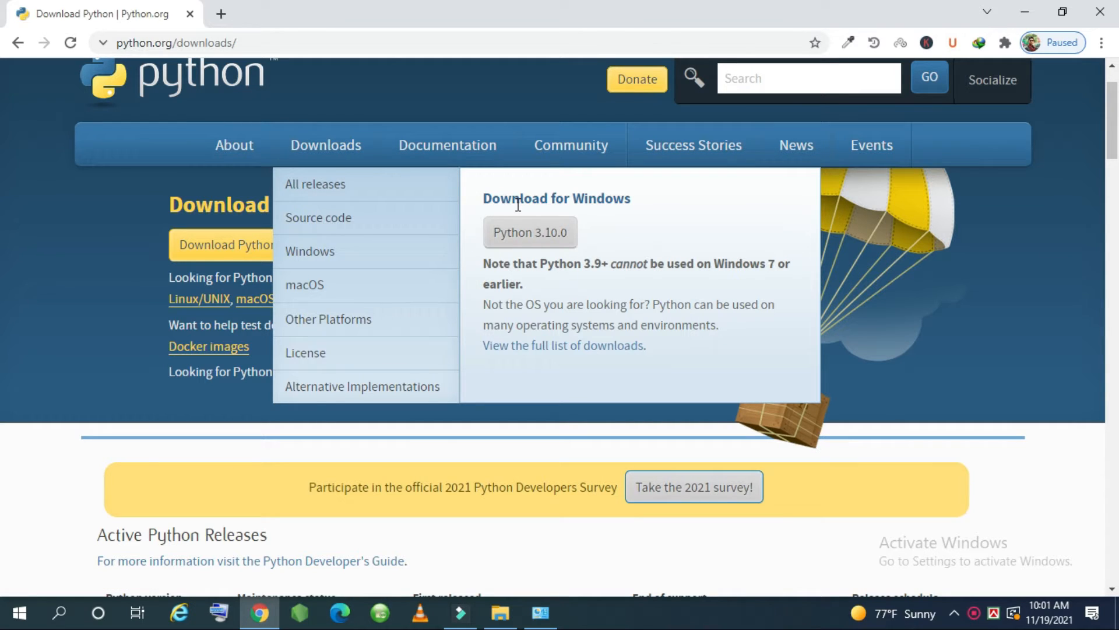
mouse_move(530, 232)
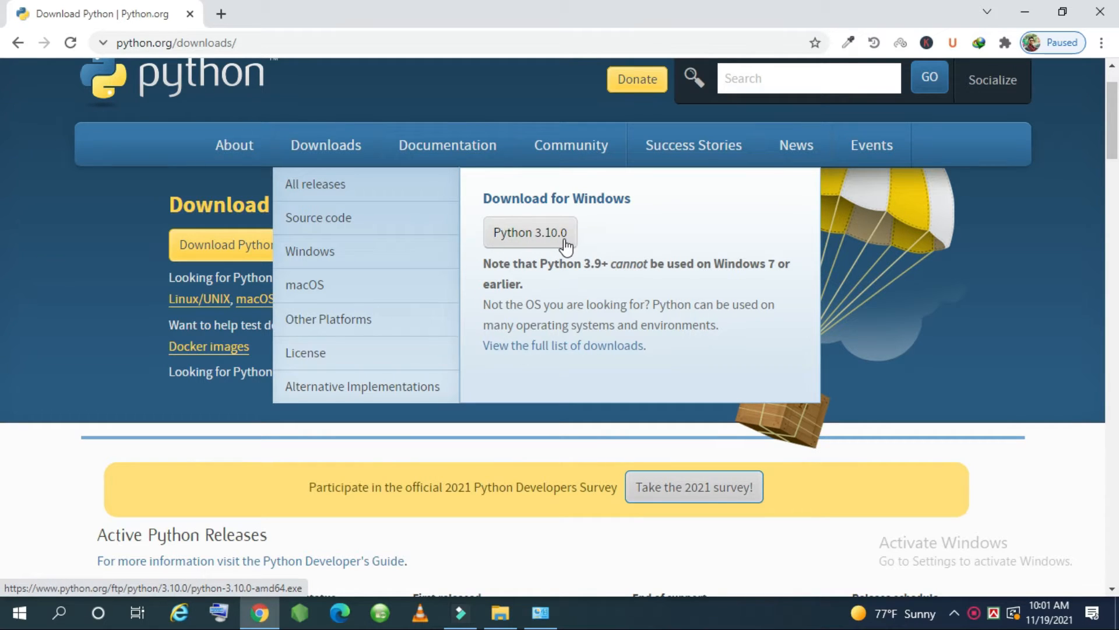
left_click(563, 345)
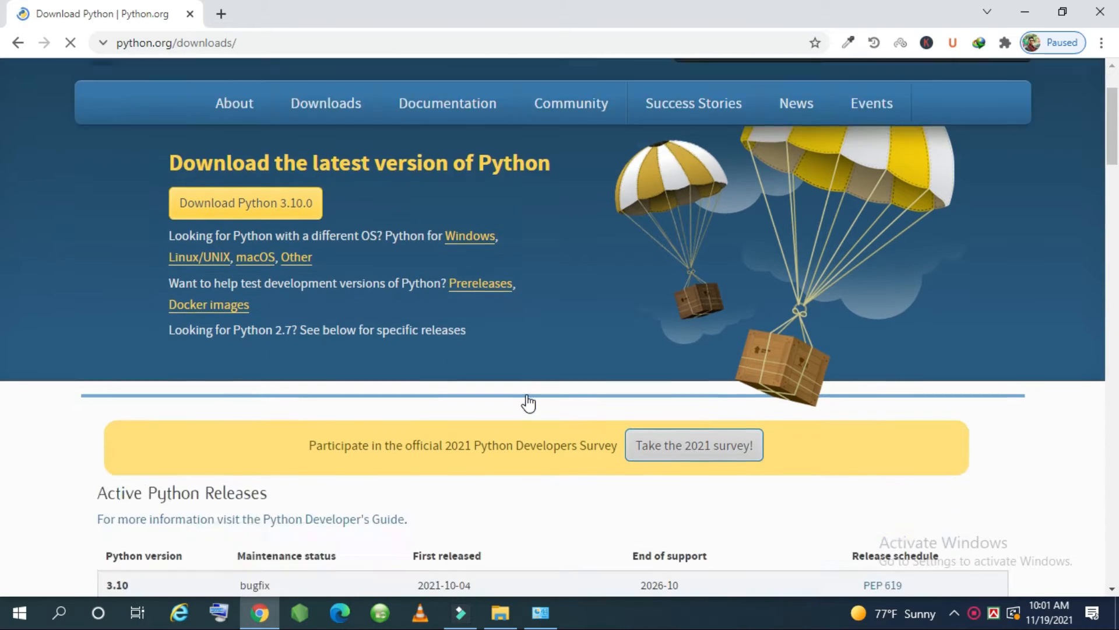
scroll("down", 3)
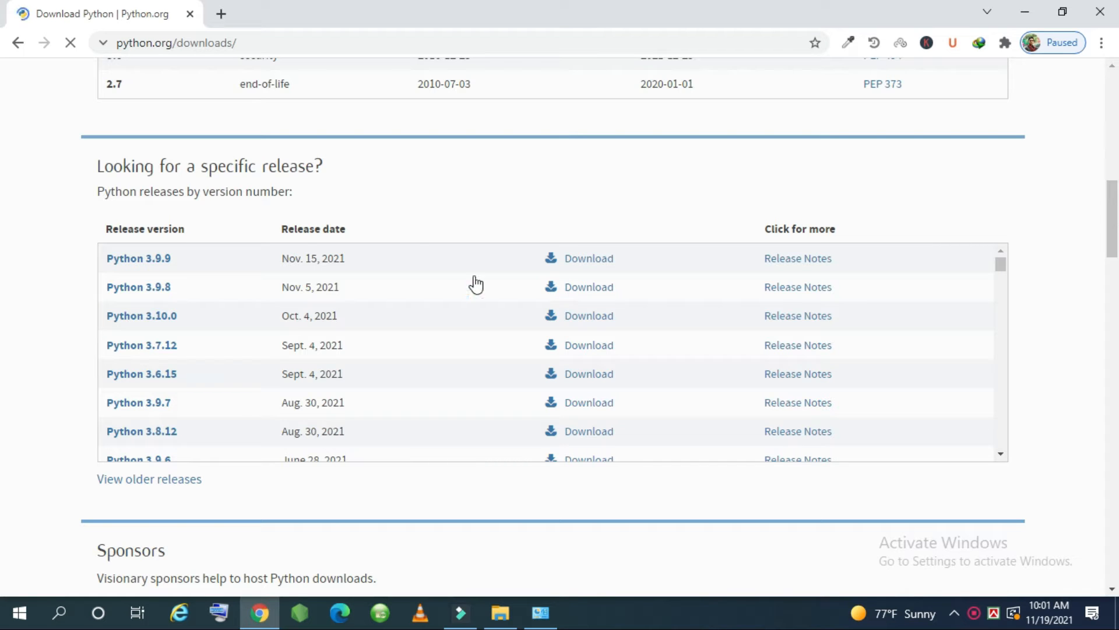
scroll("up", 3)
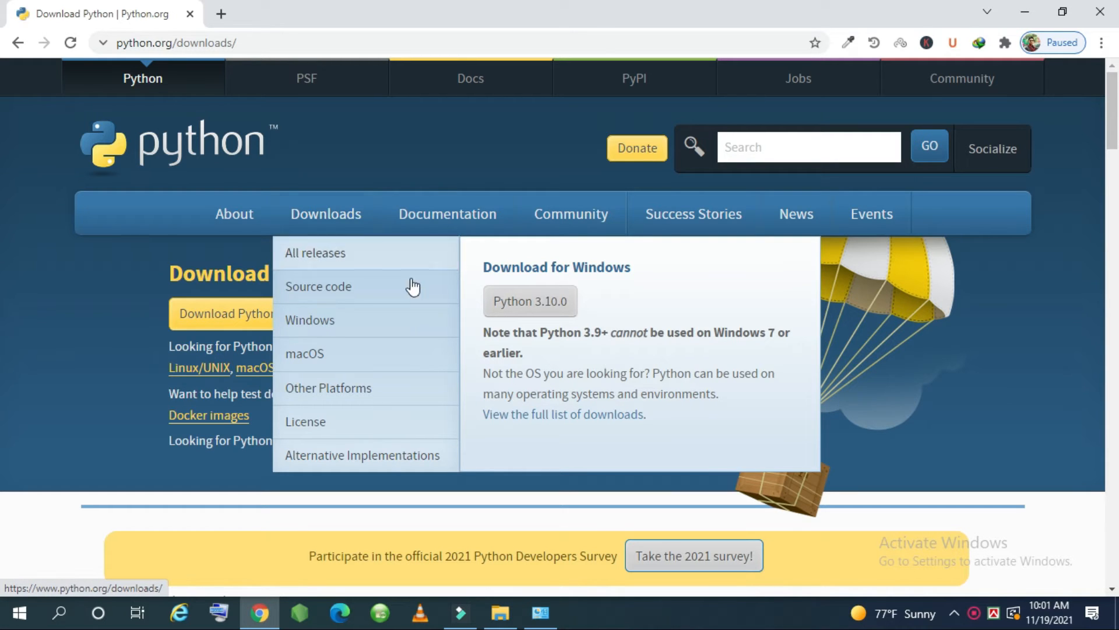
mouse_move(530, 301)
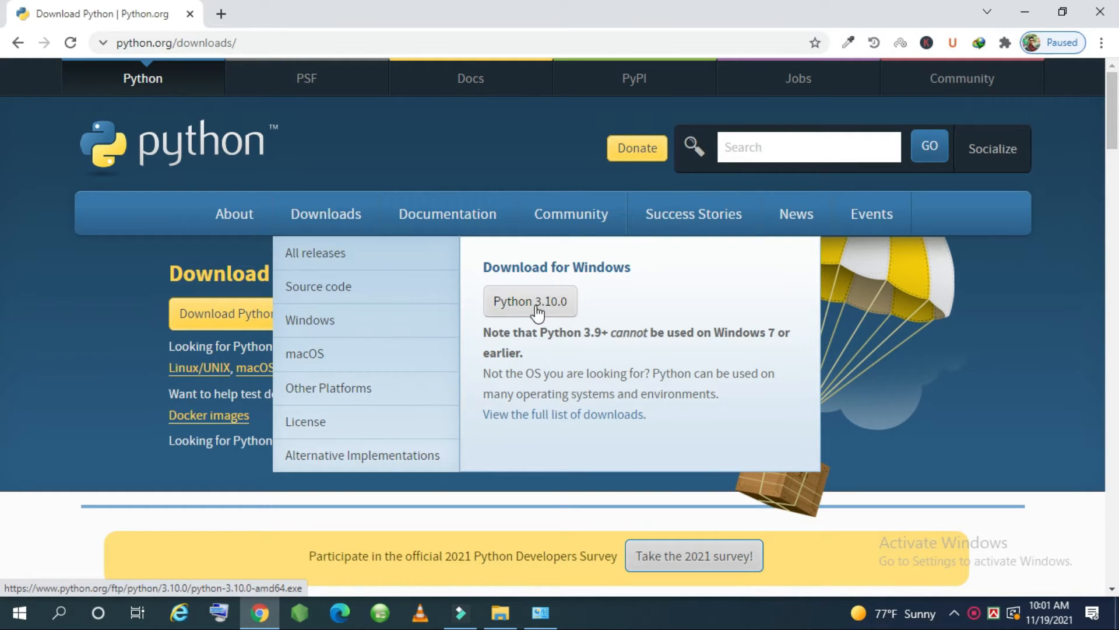
left_click(530, 301)
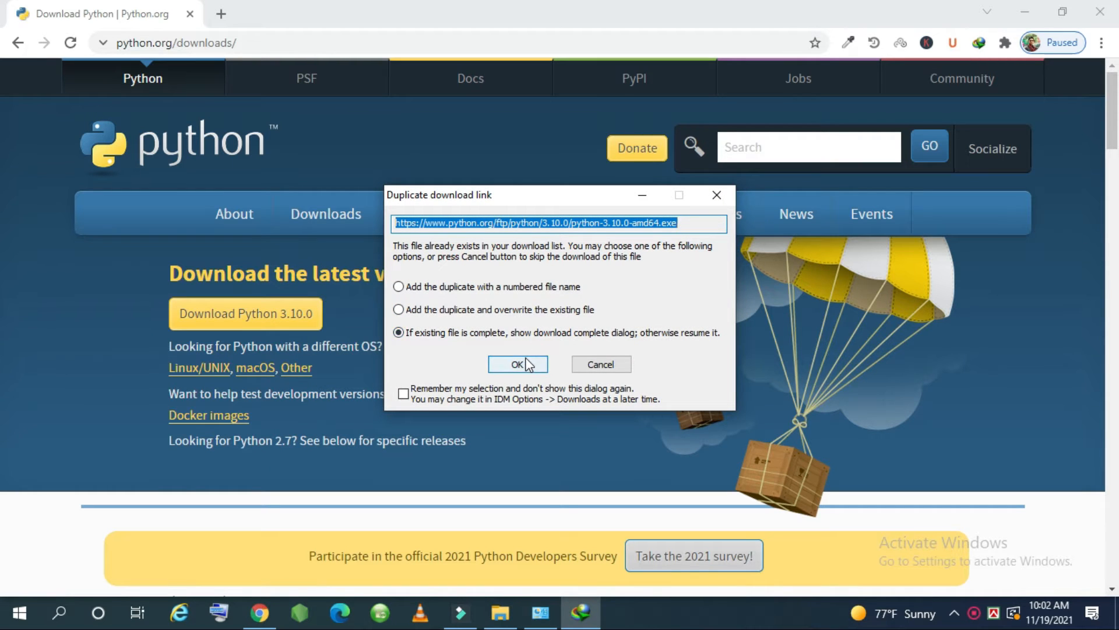
- Keep the existing duplicate link, finish the 27 MB download to Downloads\Programs, and dismiss the notice
left_click(518, 364)
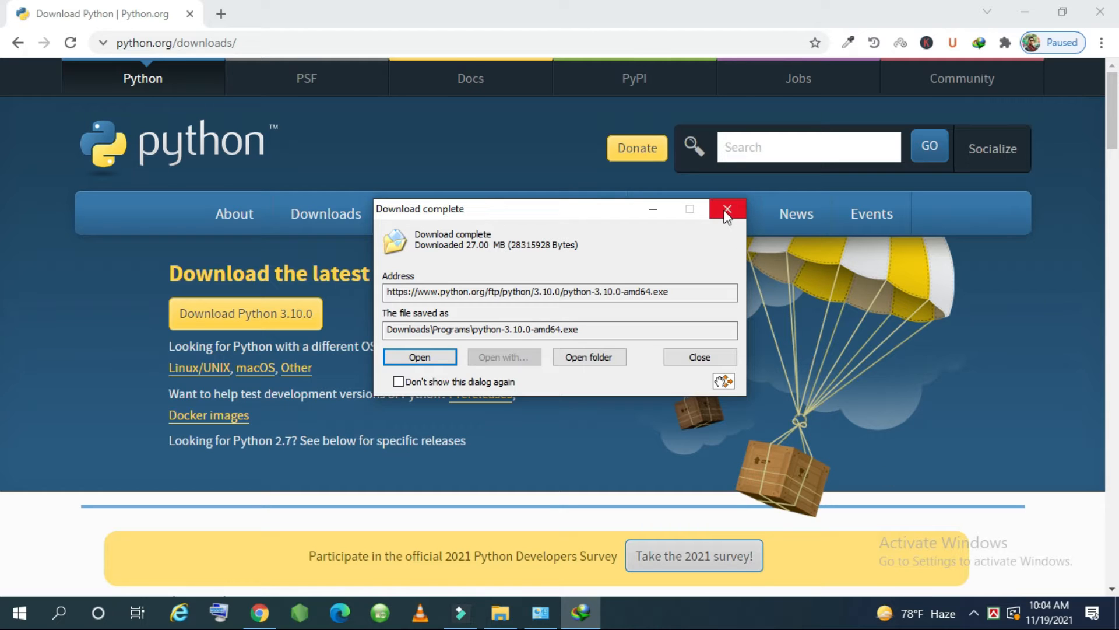
left_click(727, 209)
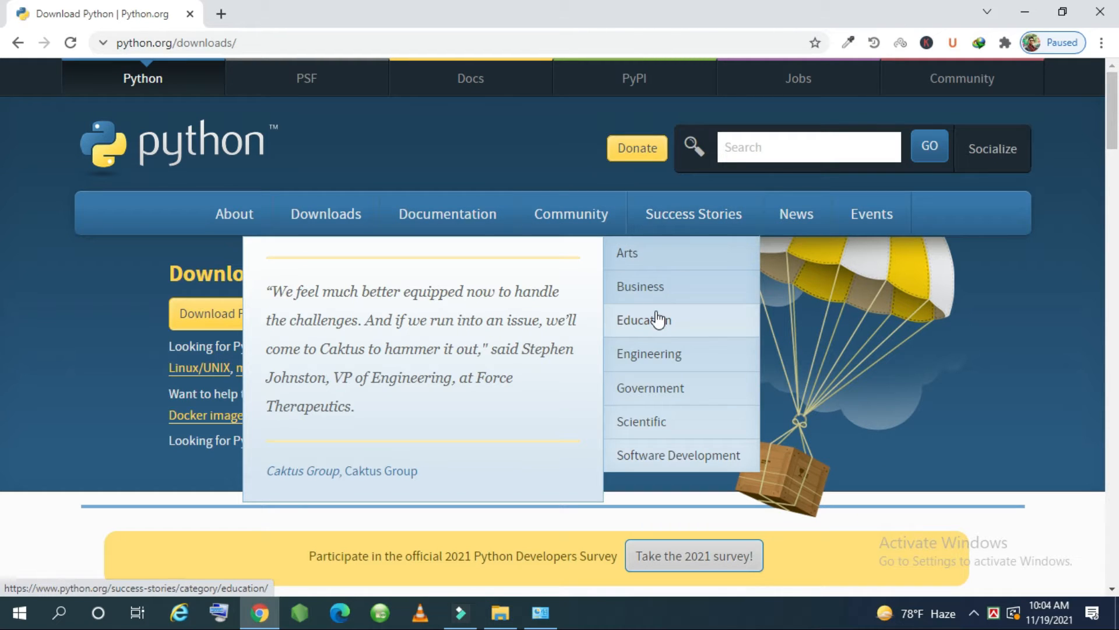
mouse_move(24, 320)
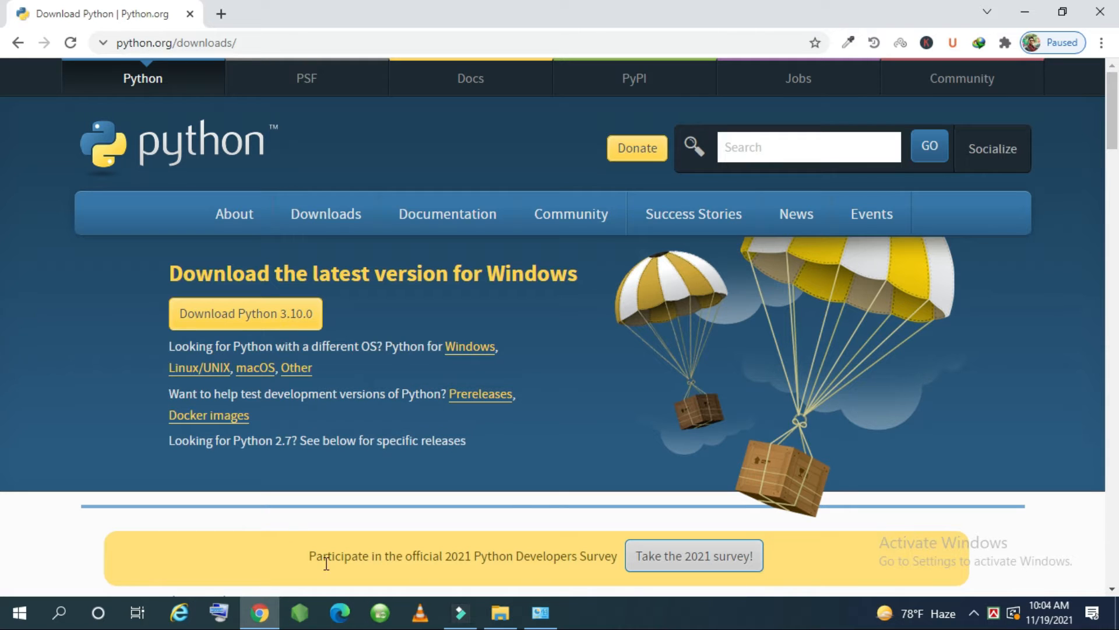
- Copy python-3.10.0-amd64.exe into the root of New Volume (G:)
left_click(499, 612)
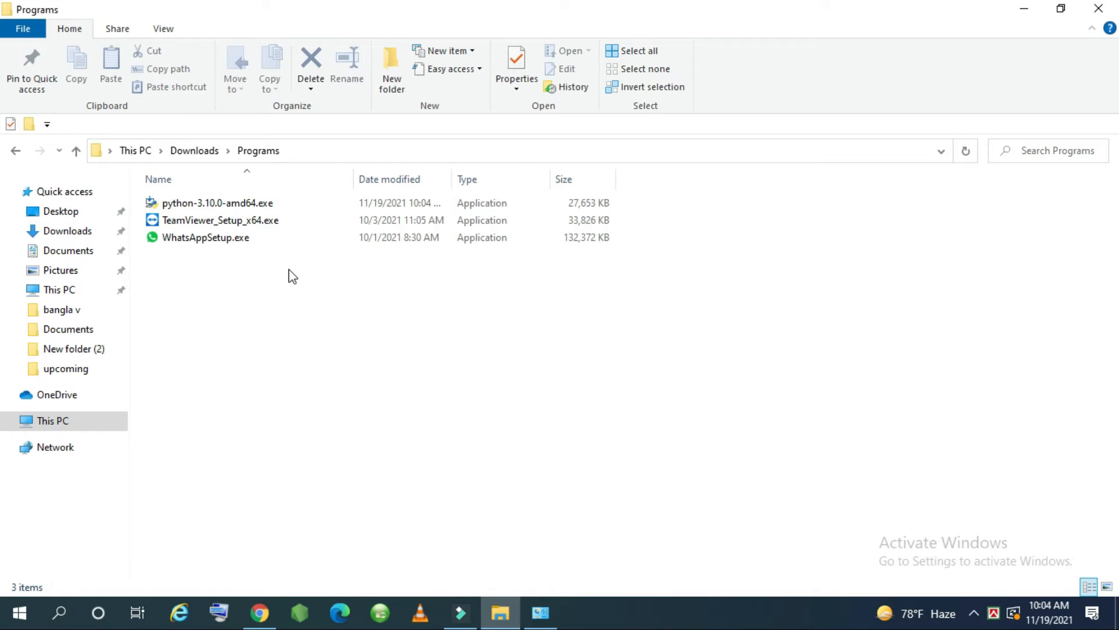
mouse_move(217, 203)
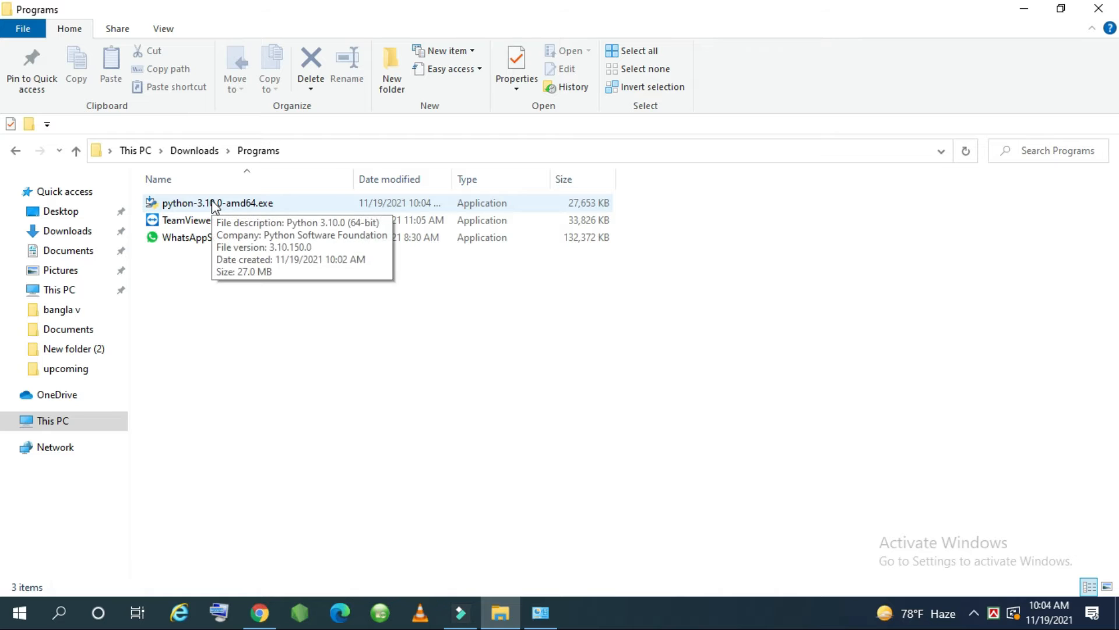
right_click(217, 203)
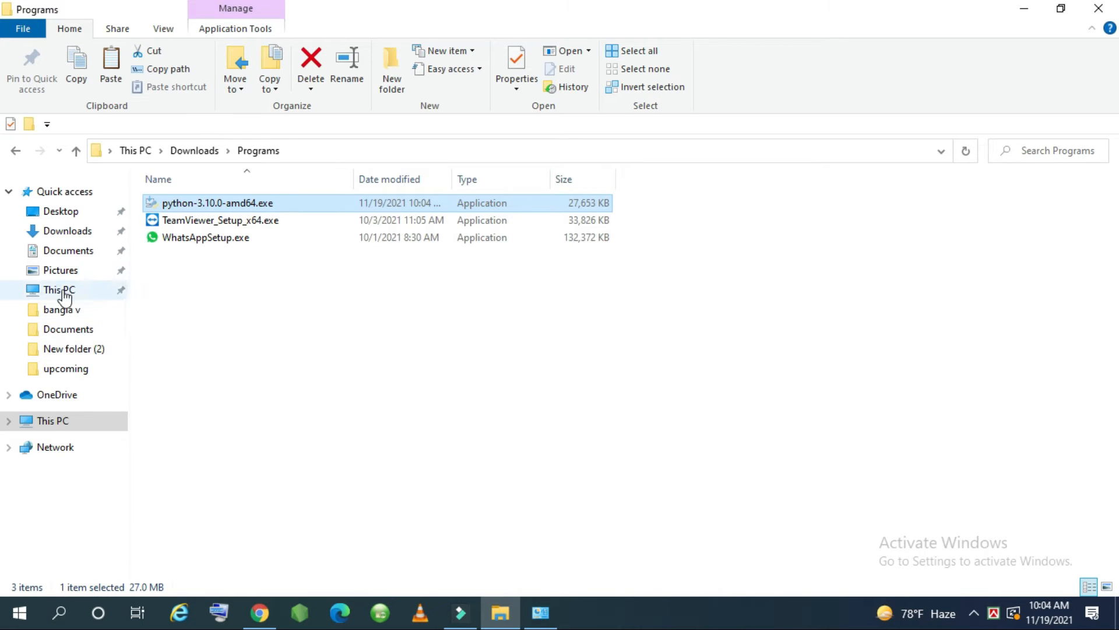
left_click(60, 289)
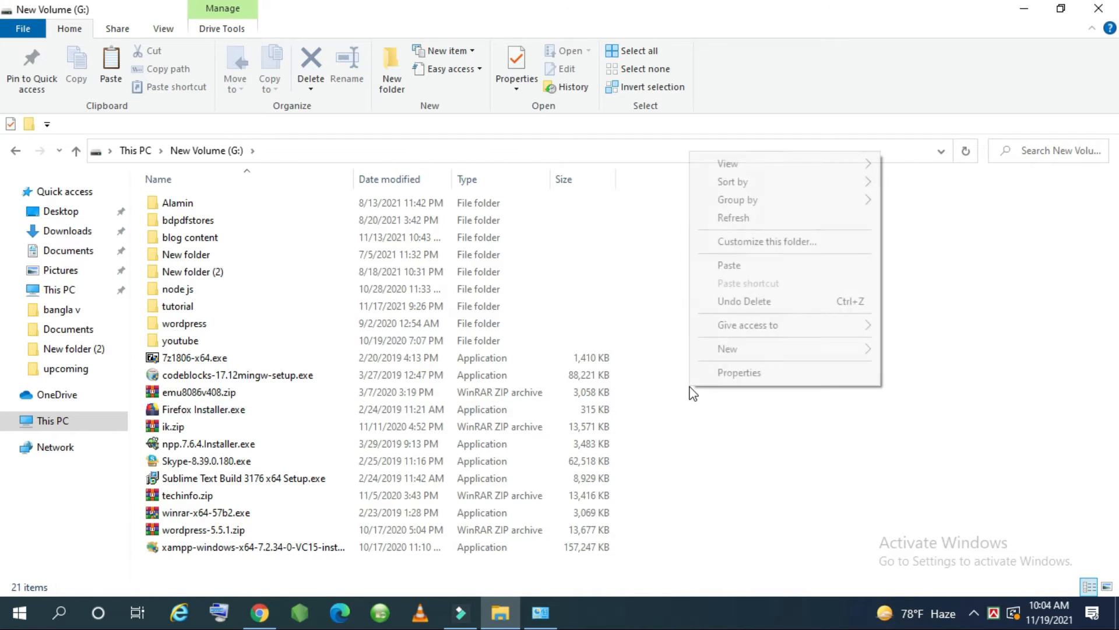
left_click(728, 265)
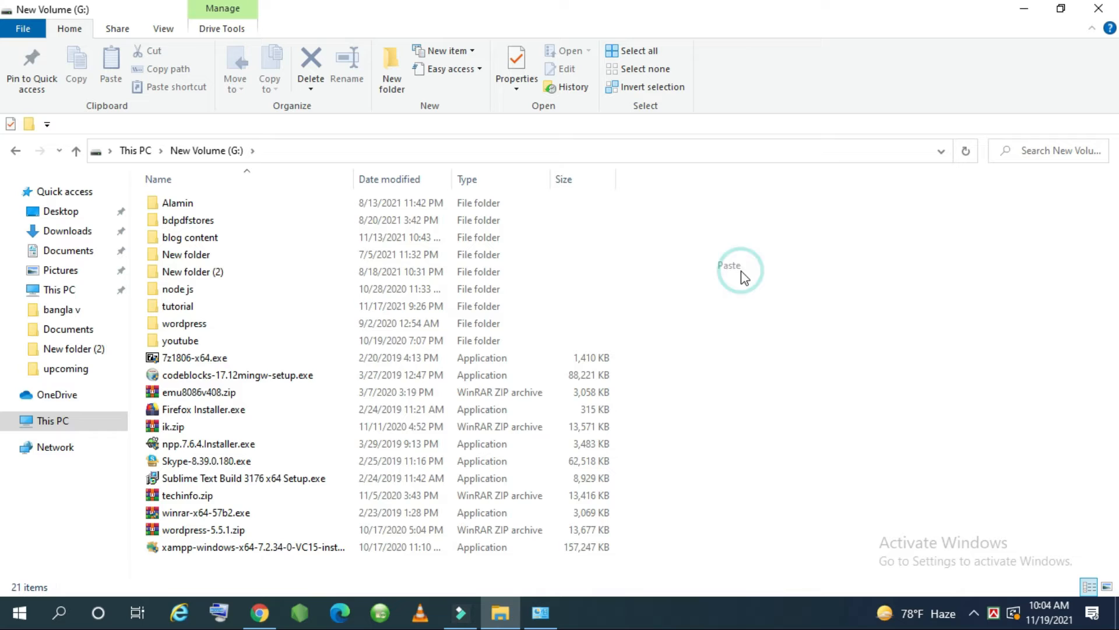
left_click(739, 270)
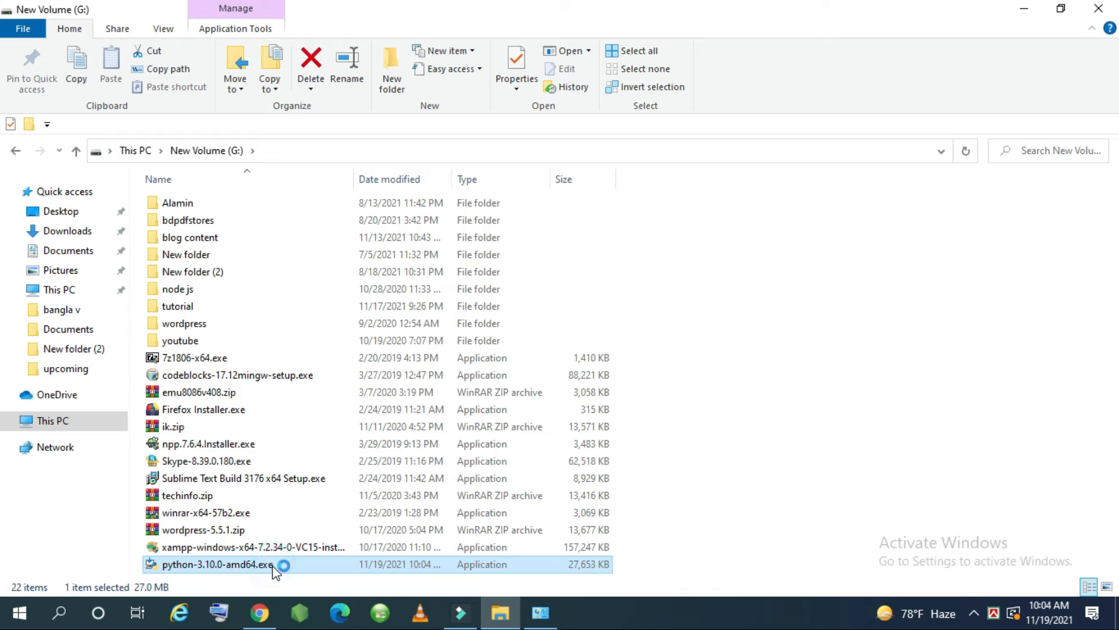
- Run python-3.10.0-amd64.exe with 'Add Python 3.10 to PATH' ticked and choose Customize installation
double_click(216, 563)
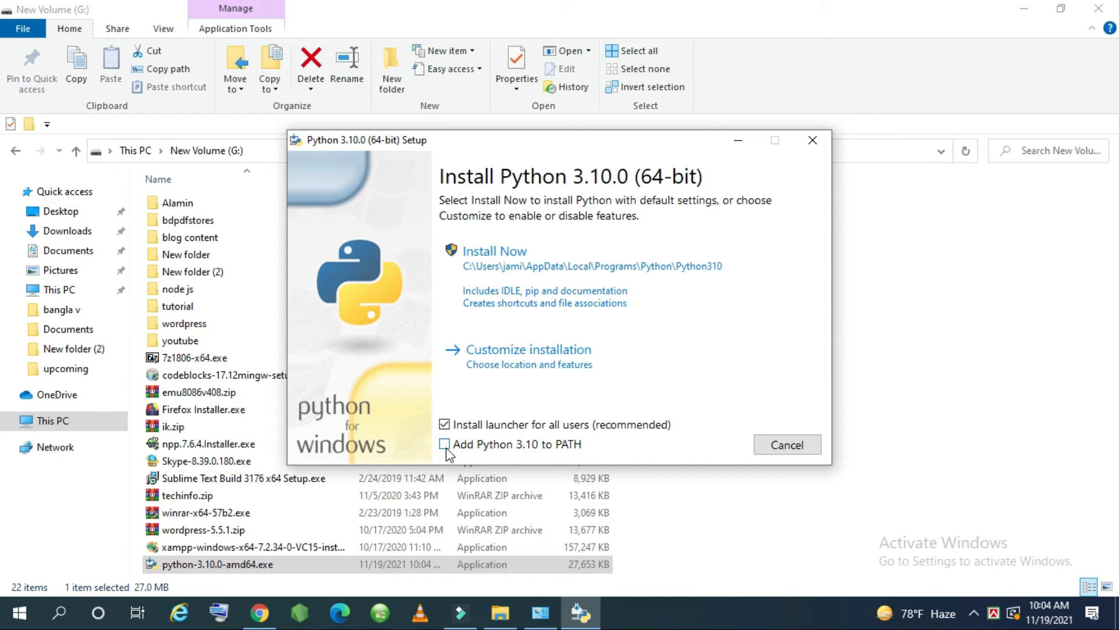
left_click(444, 443)
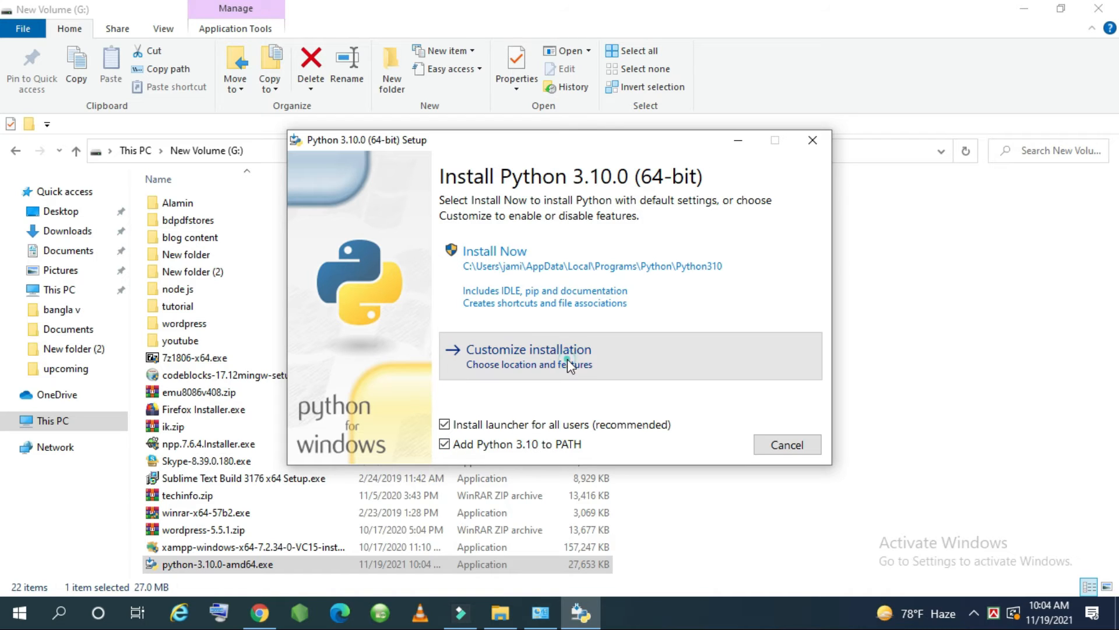
left_click(527, 349)
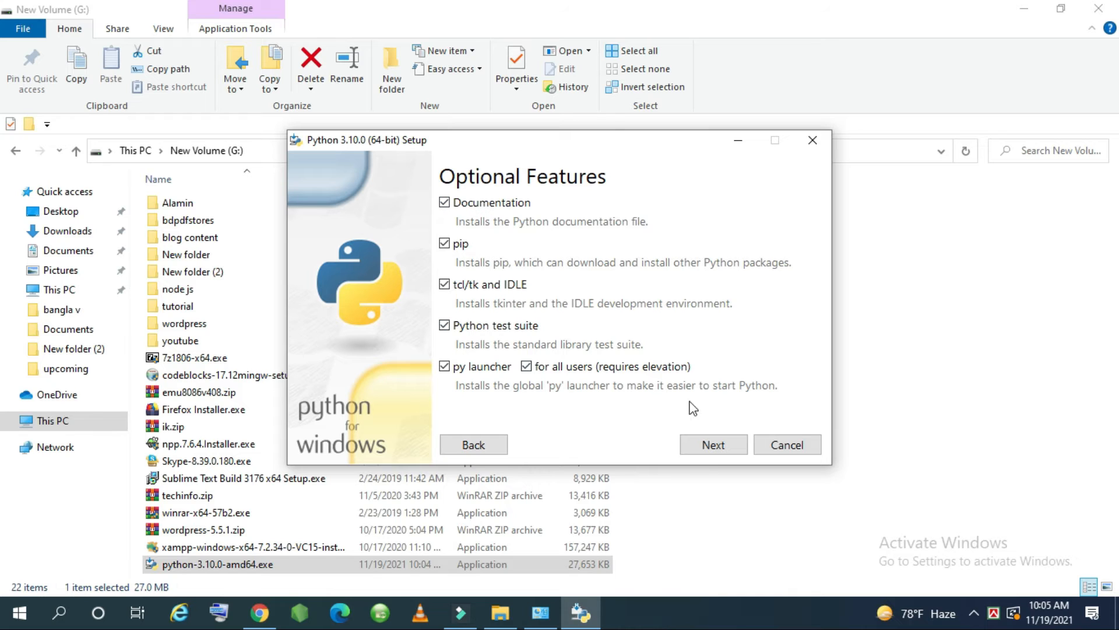
- Enable Install for all users and debug binaries, targeting C:\Program Files\Python310, and install
left_click(713, 444)
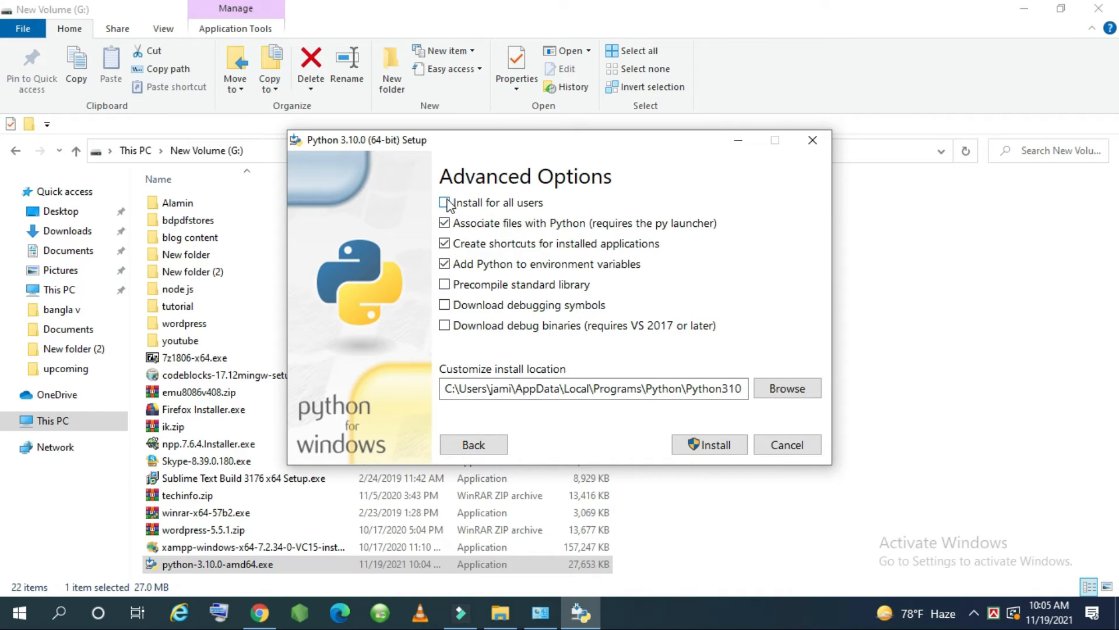
left_click(445, 203)
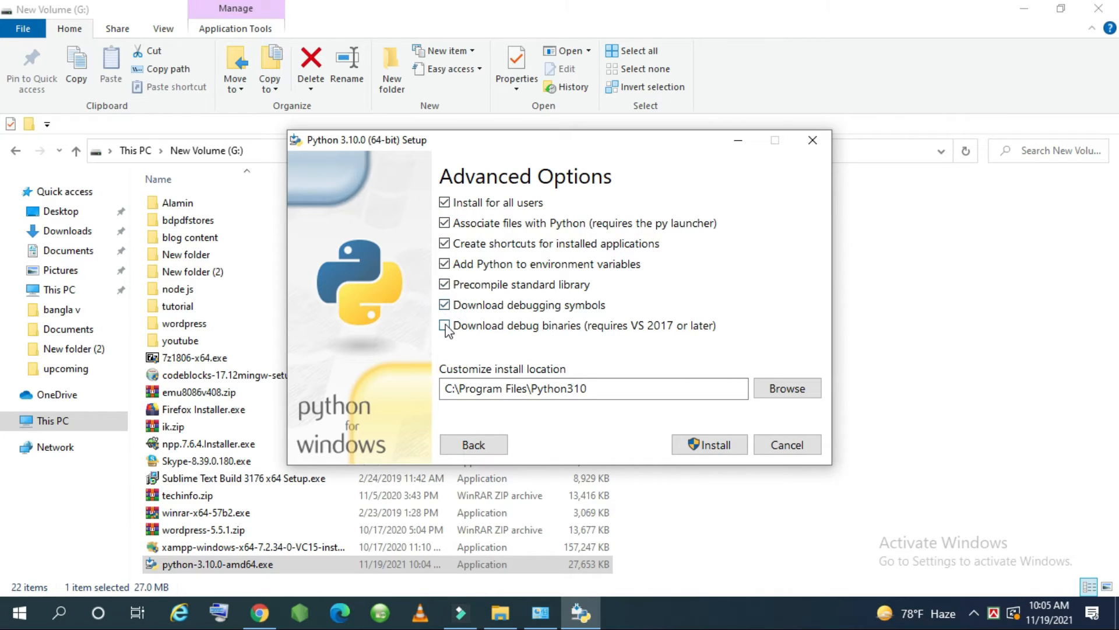
left_click(445, 325)
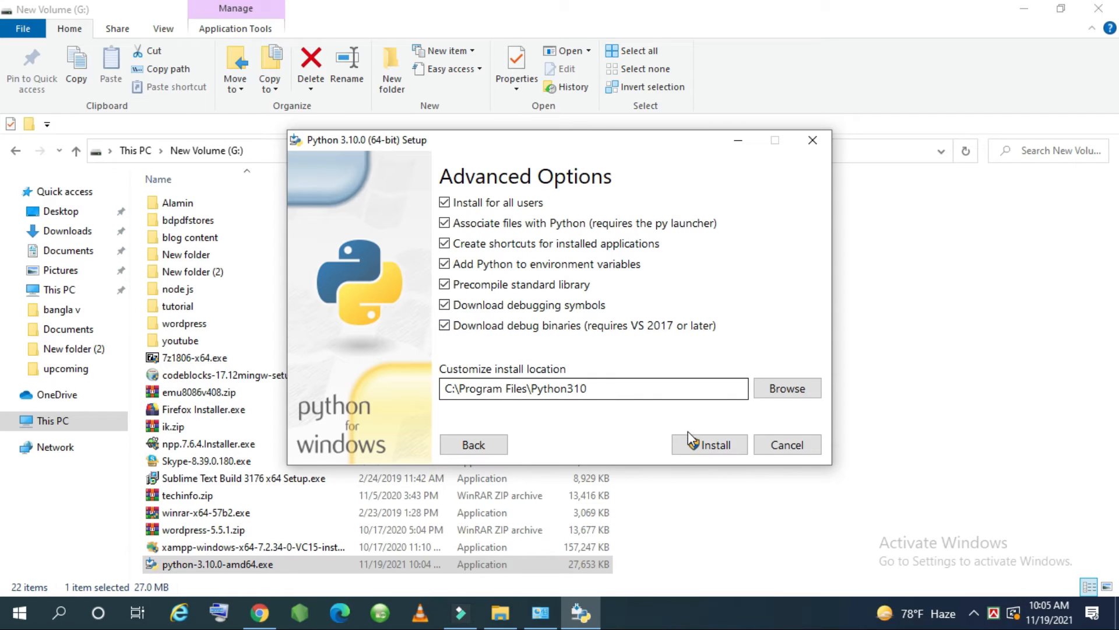
left_click(708, 444)
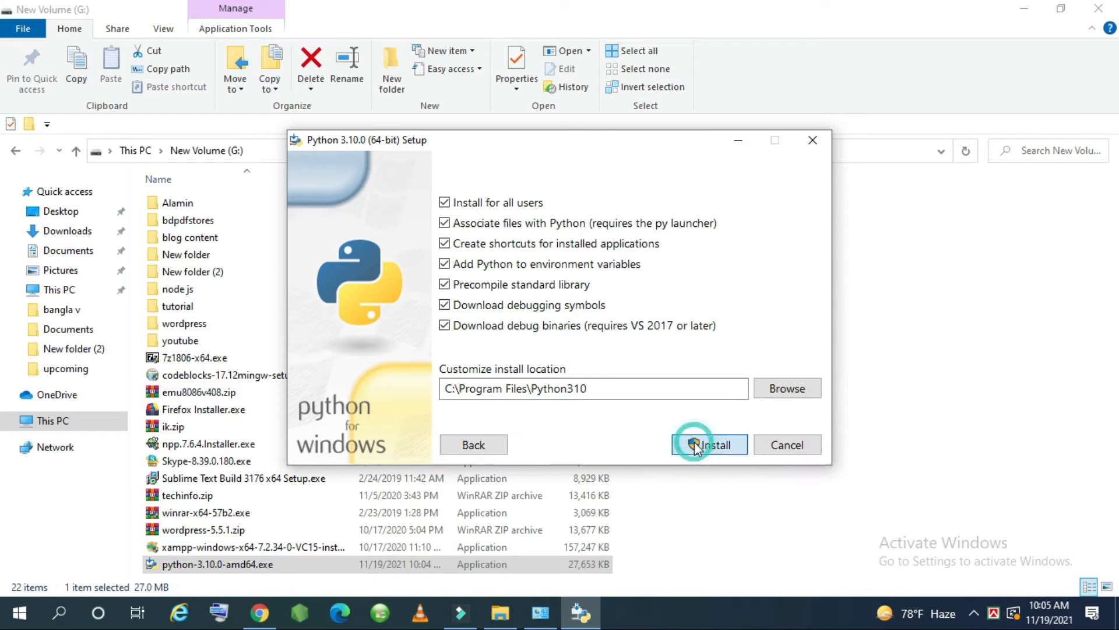
left_click(709, 444)
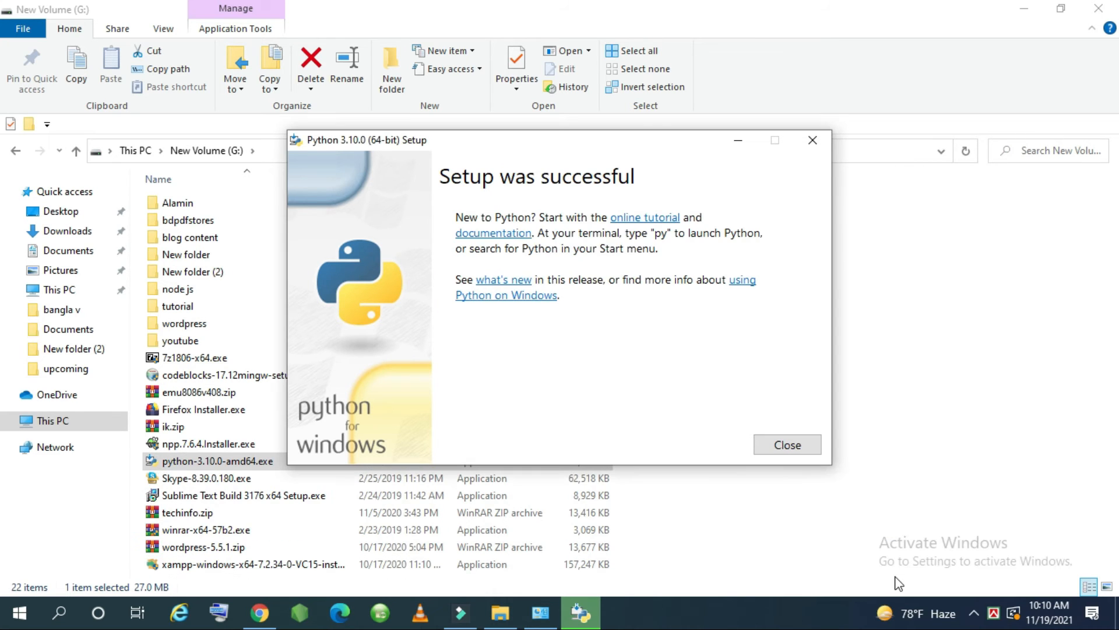
mouse_move(538, 231)
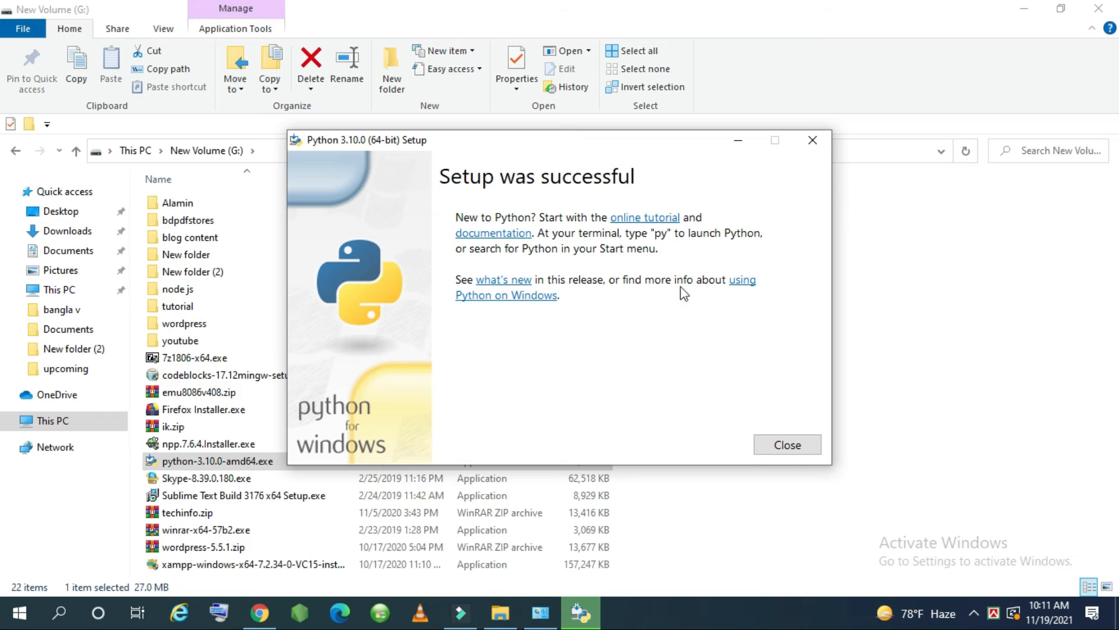
- Close the 'Setup was successful' installer window, returning to the python.org downloads page
left_click(785, 444)
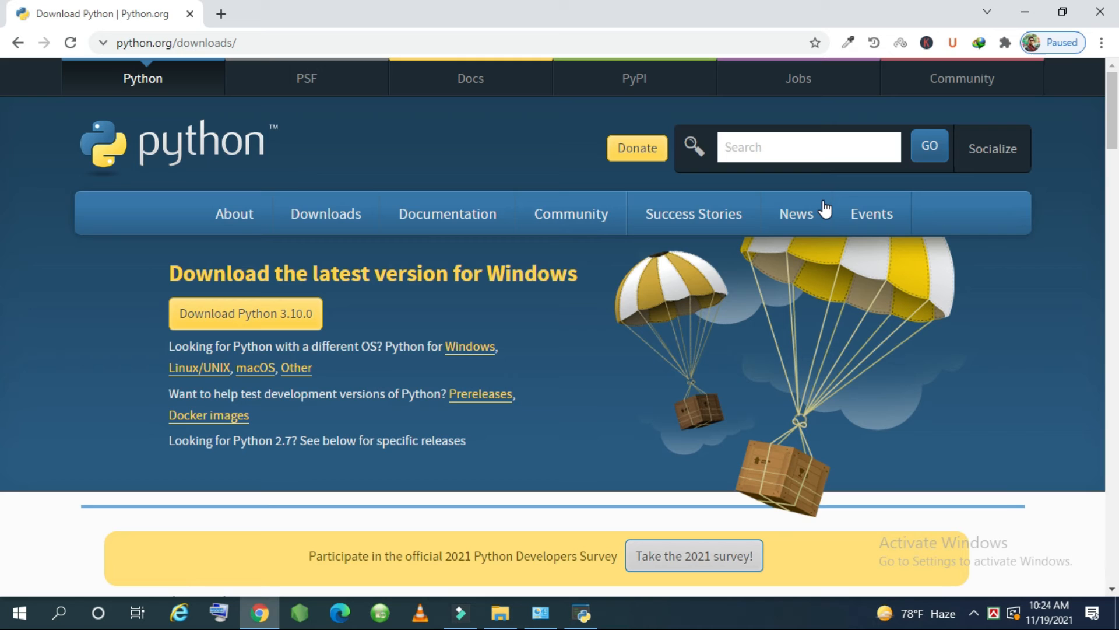
mouse_move(99, 614)
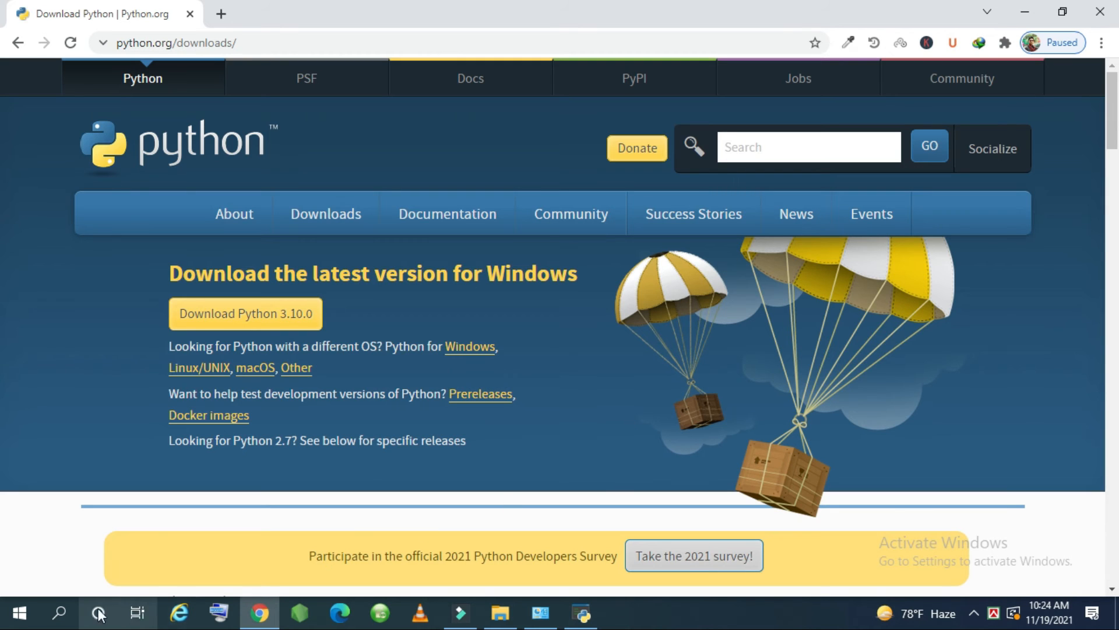
- Search Windows for python and launch the Python 3.10 (64-bit) best match
left_click(58, 612)
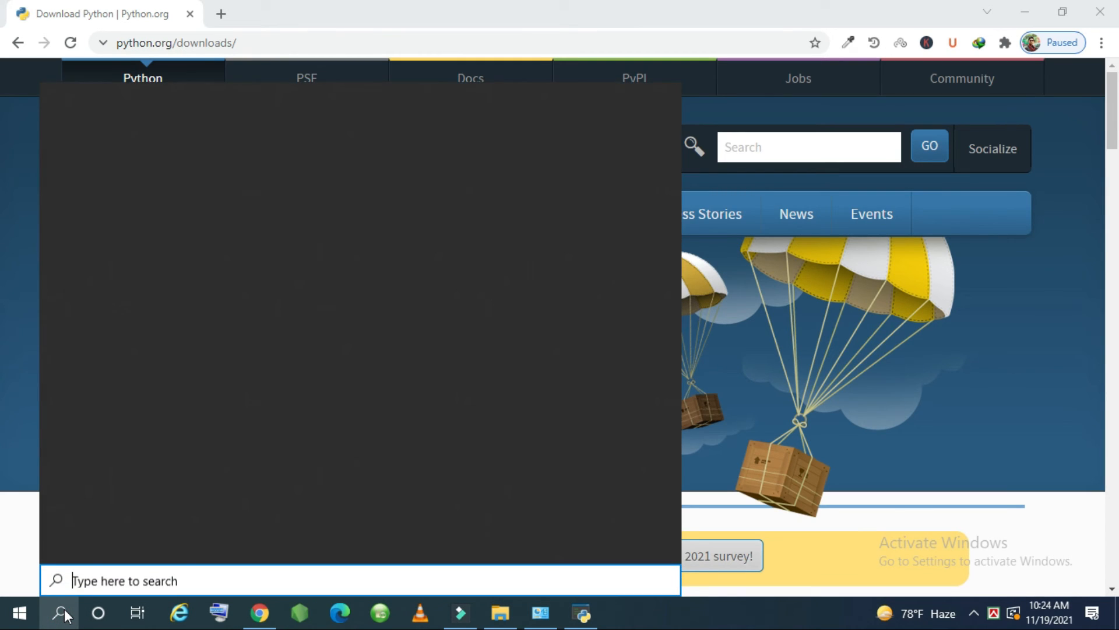
left_click(63, 612)
type("python")
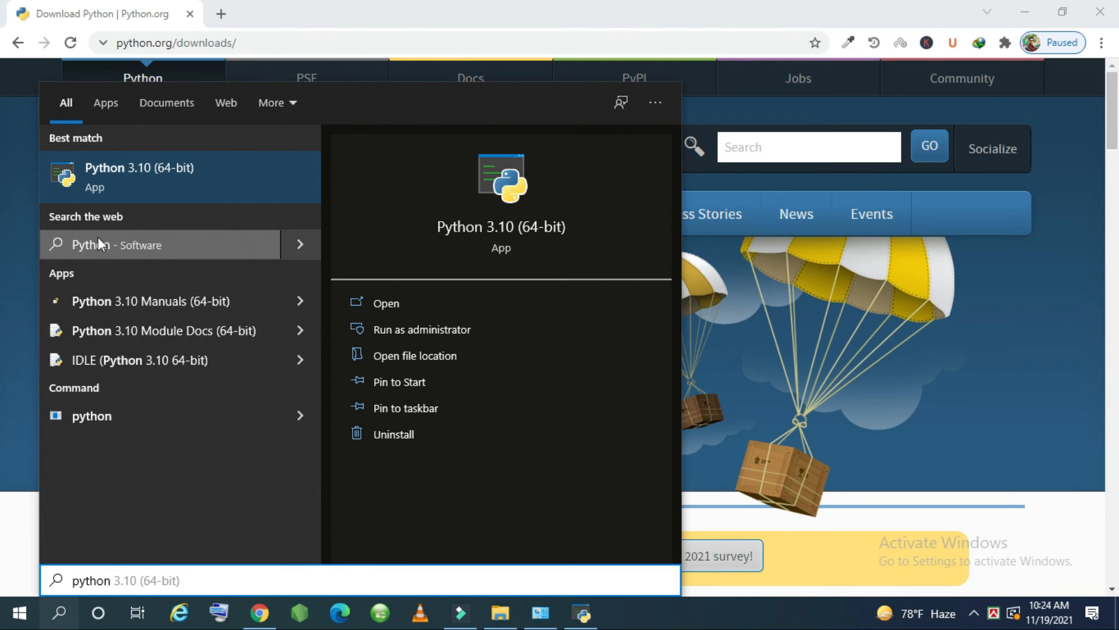
mouse_move(178, 177)
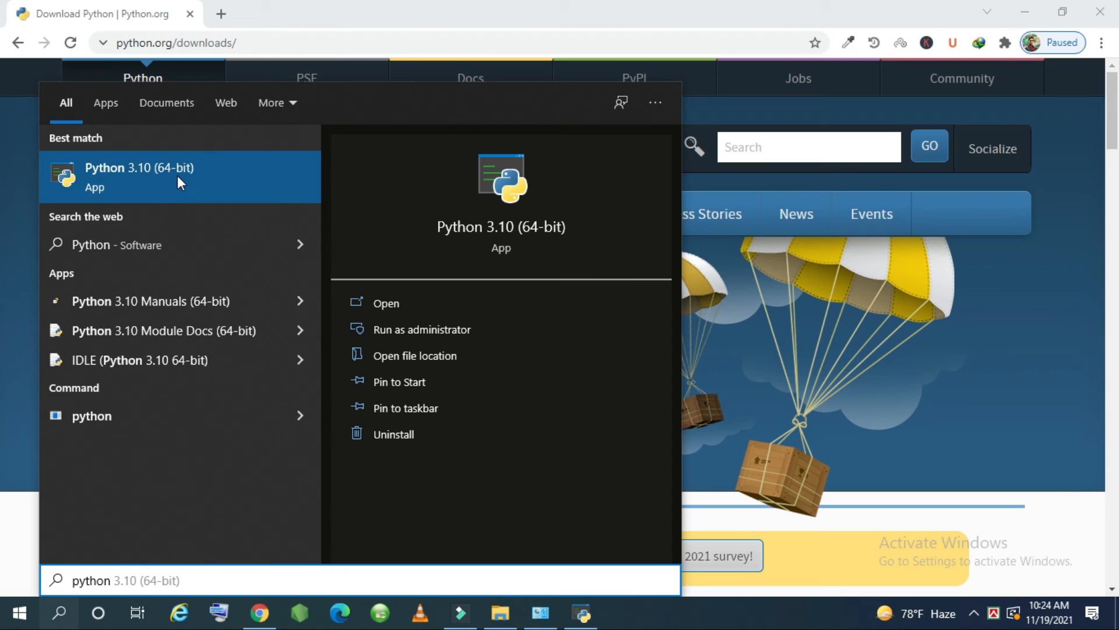
left_click(111, 580)
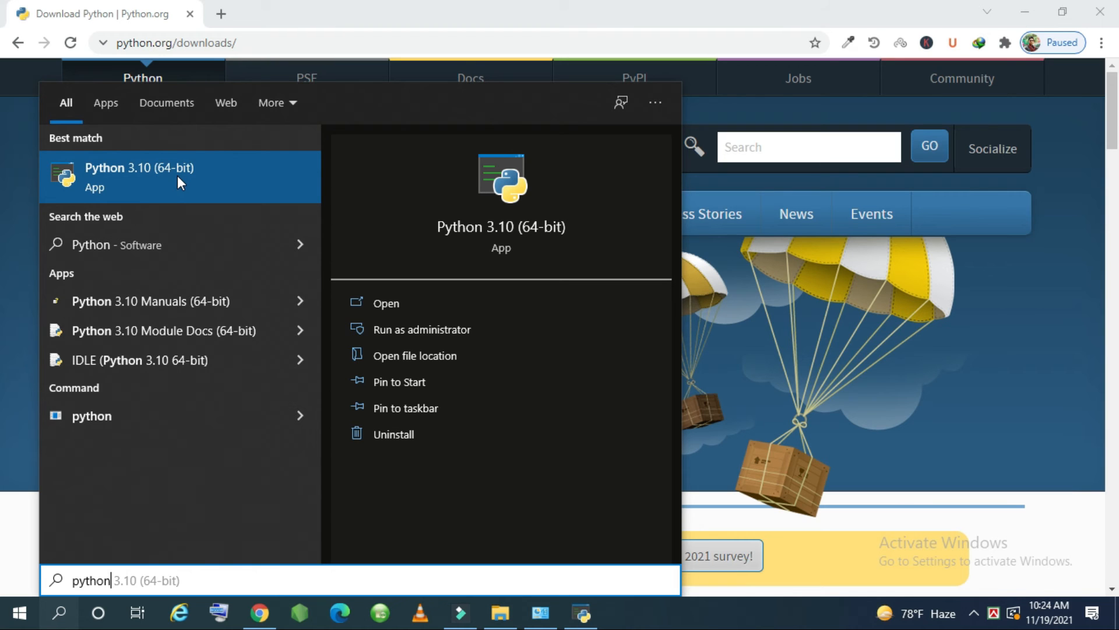
left_click(139, 177)
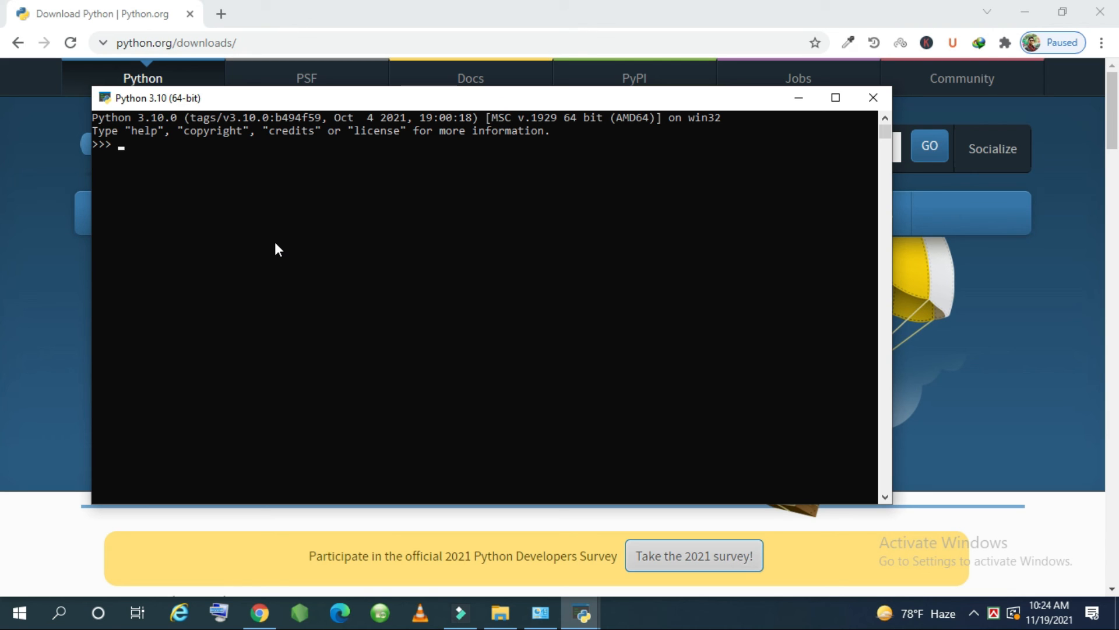
- Enter print("jami"); at the >>> prompt without running it
type("p")
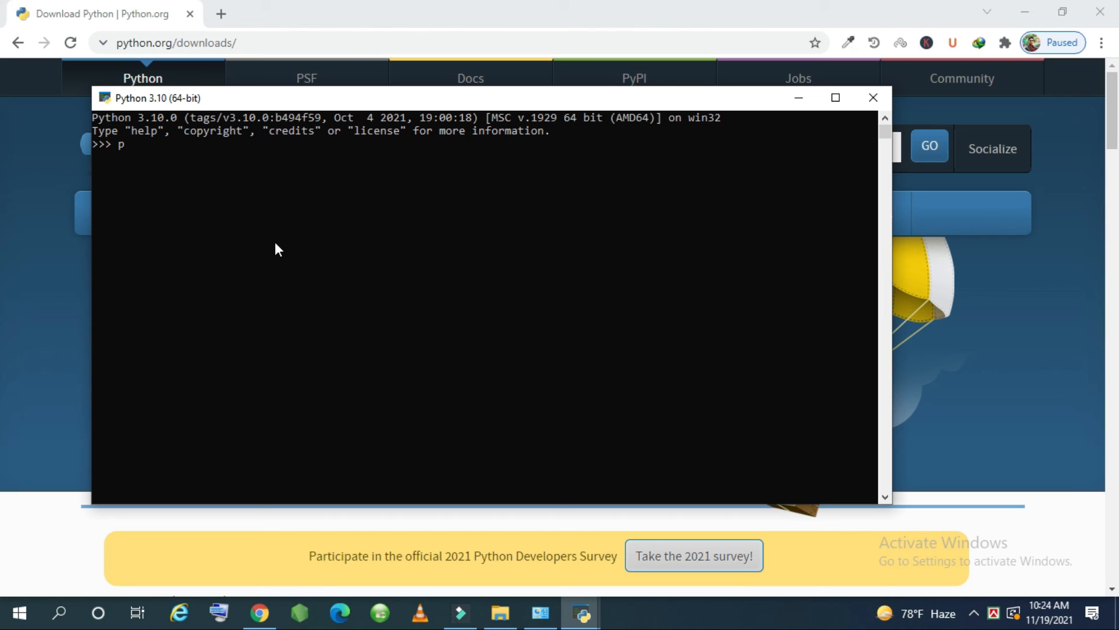
type("rint")
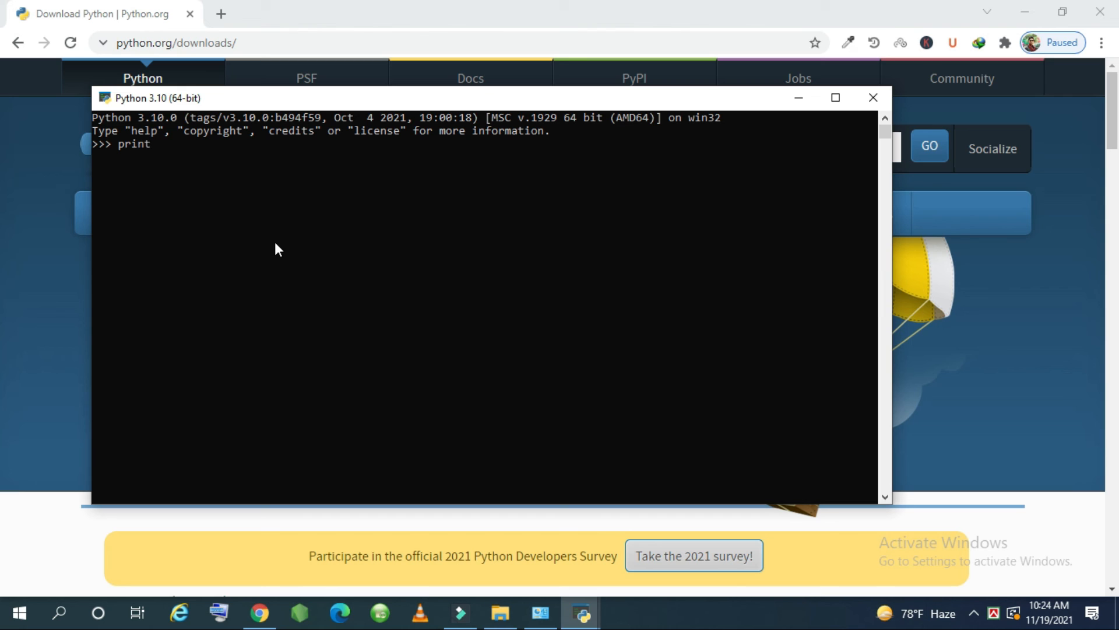
type("(")
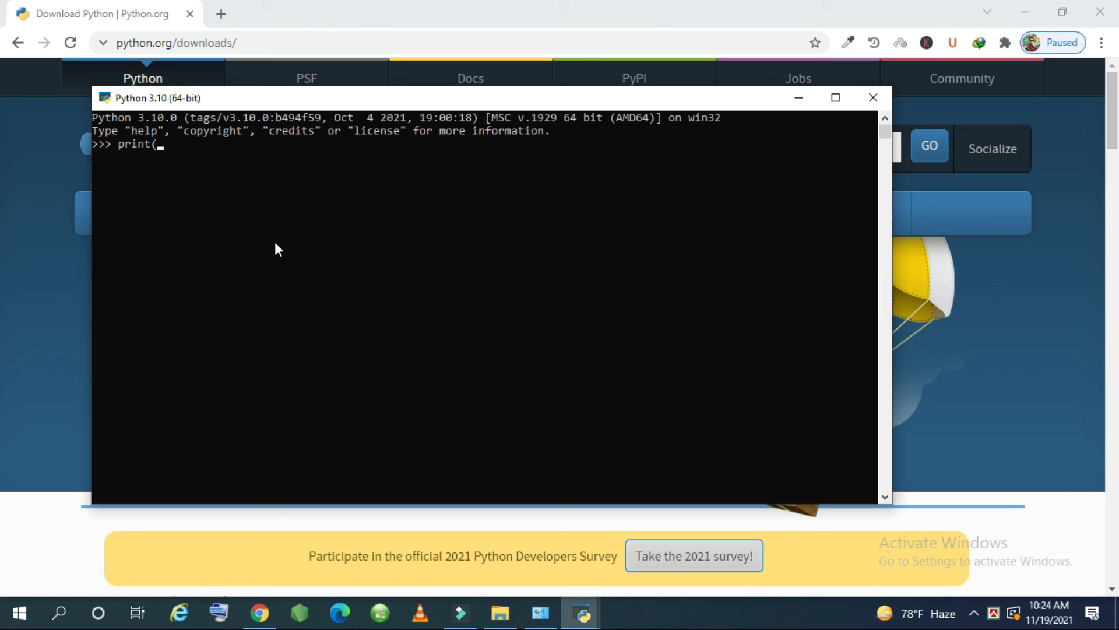
type("\"")
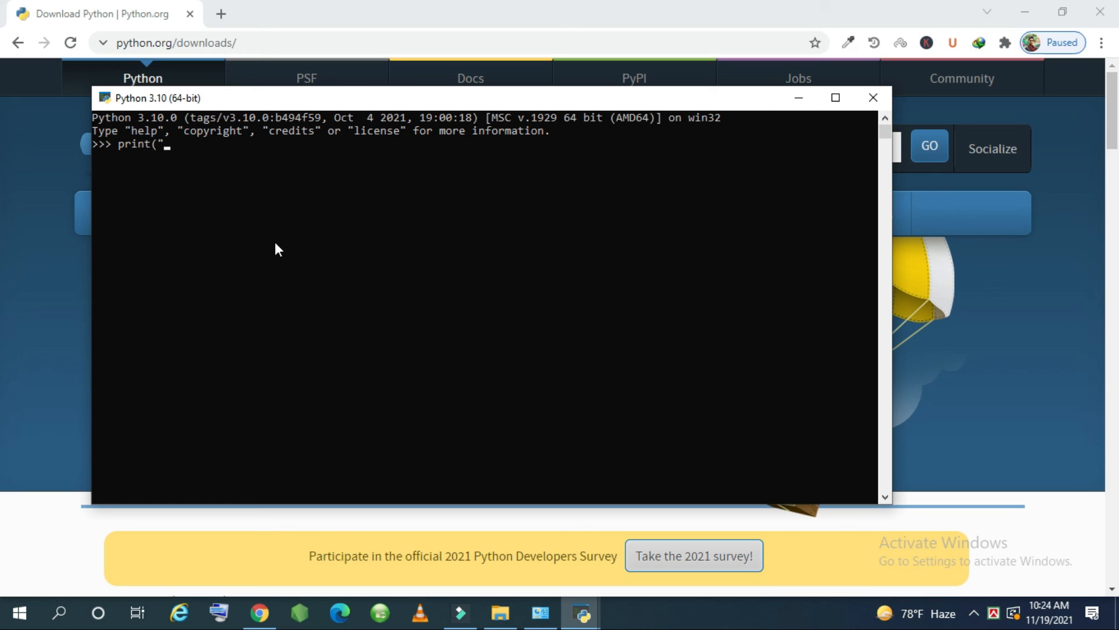
type("jami")
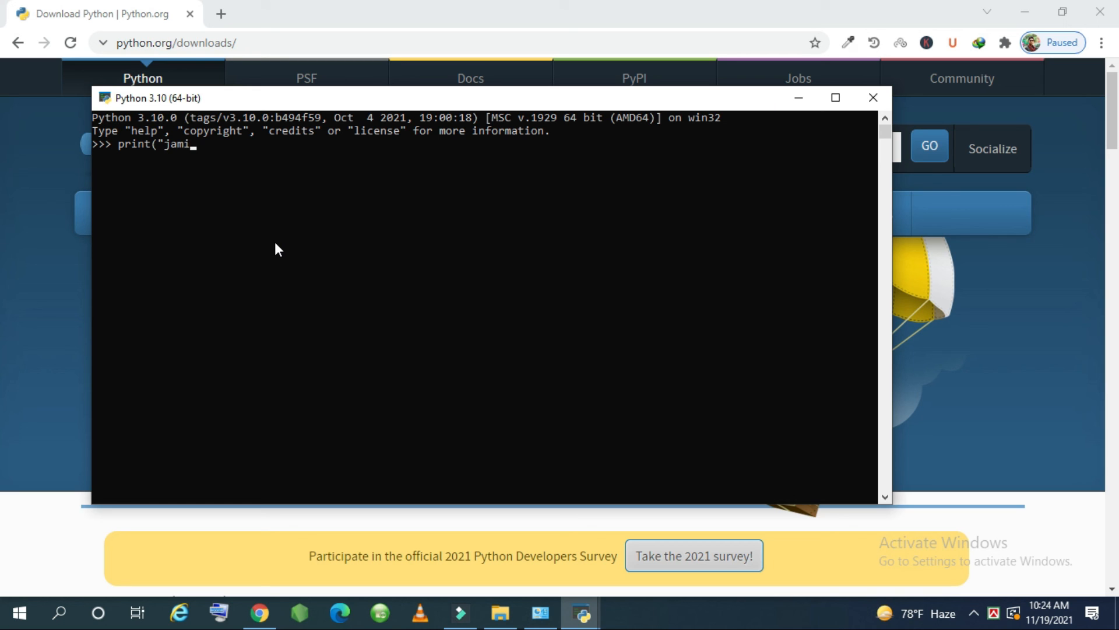
type("\")")
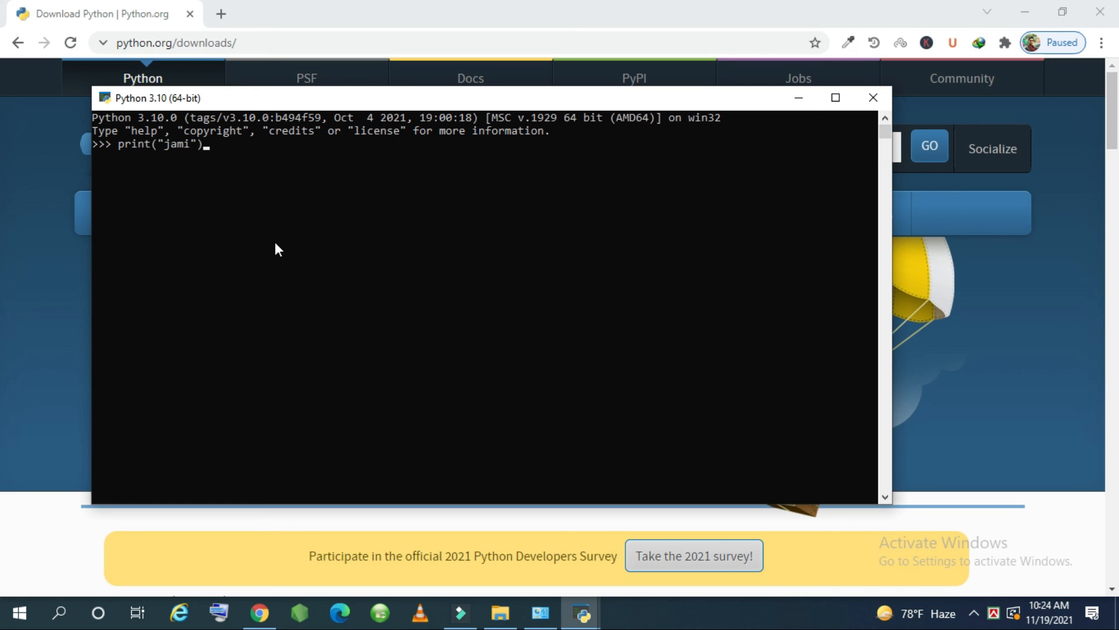
type(";")
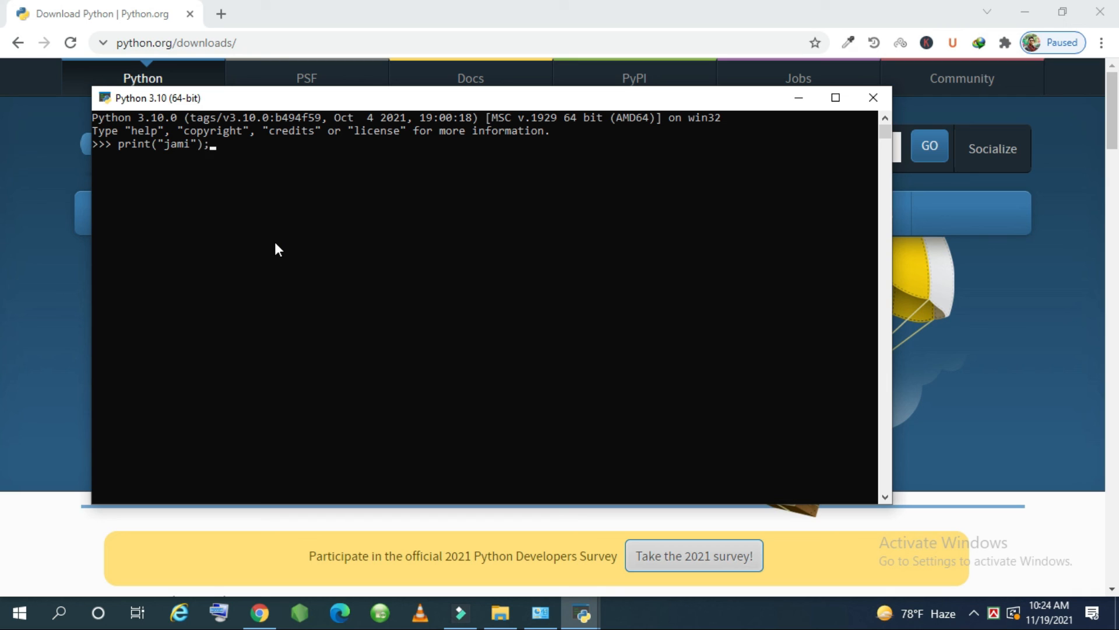